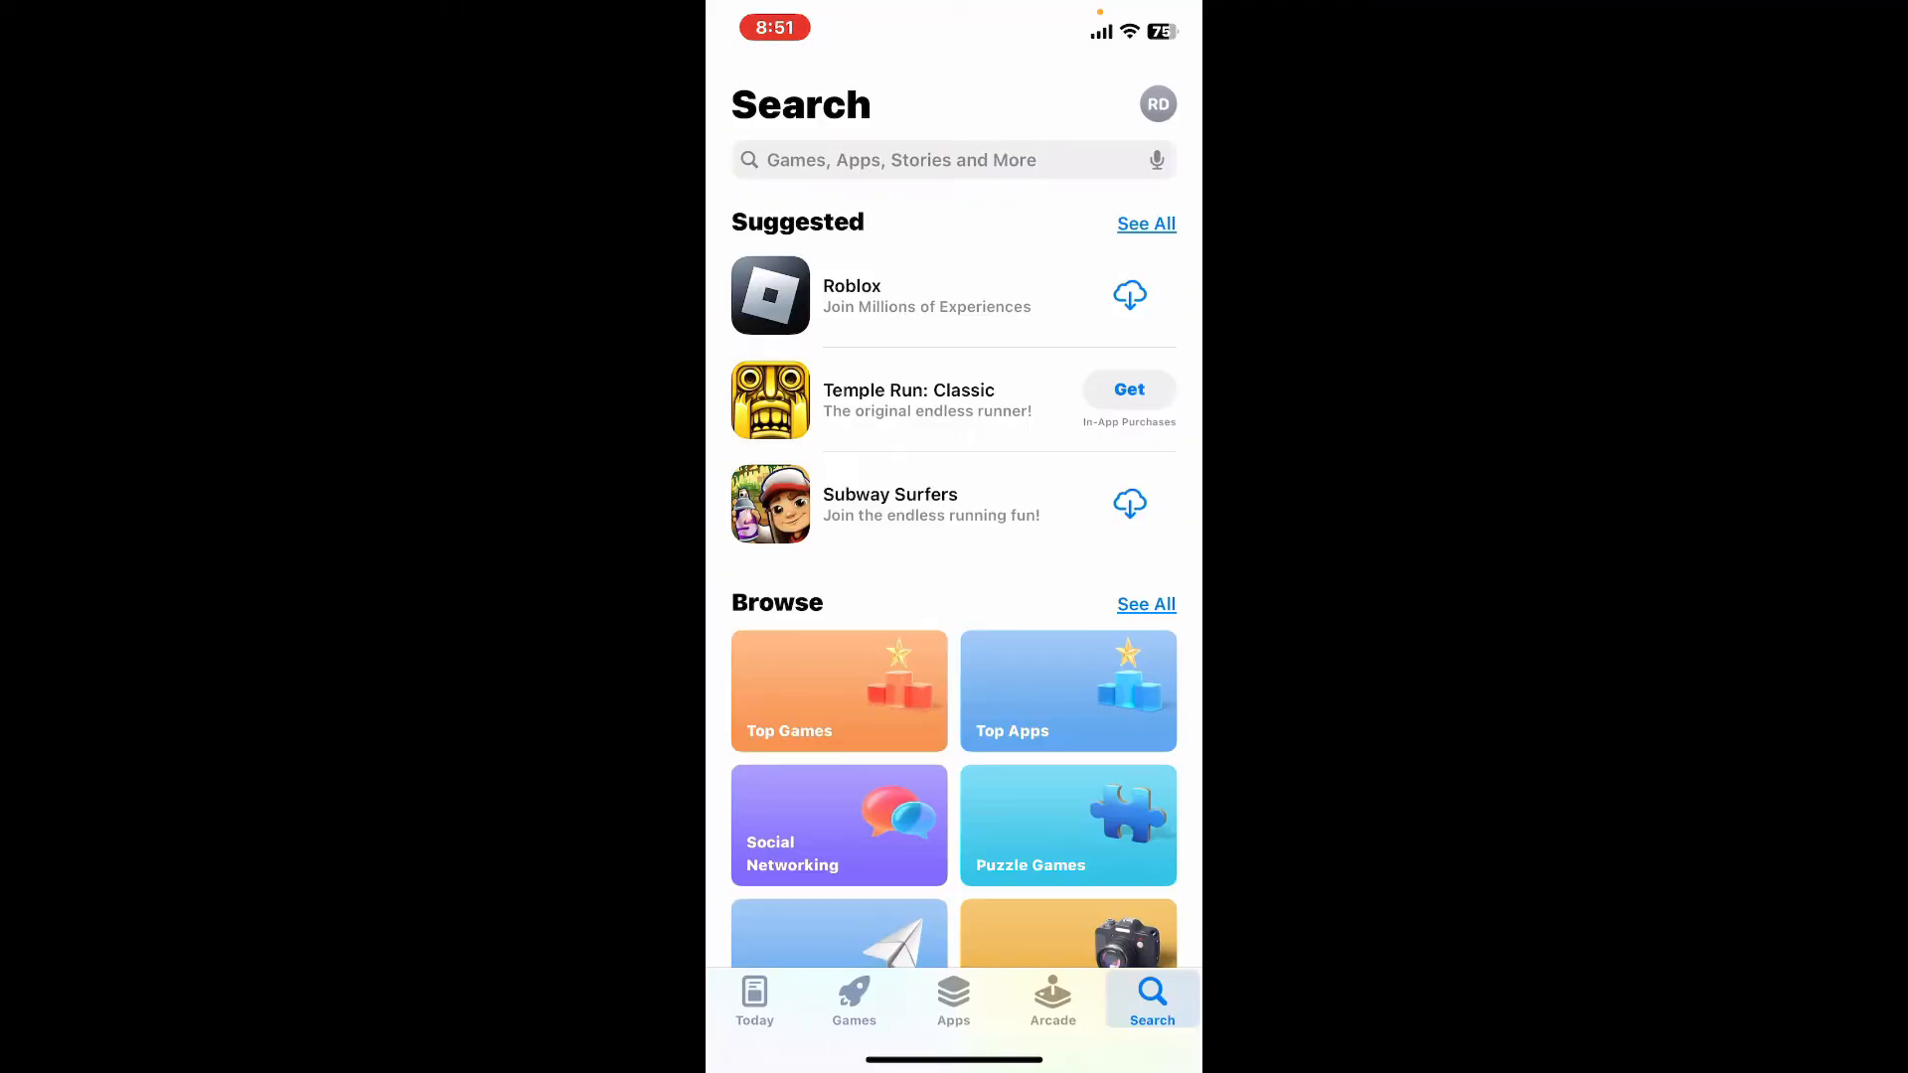
Search the App Store for Snapseed and open its app page
{"action": "left_click", "coordinate": [949, 159]}
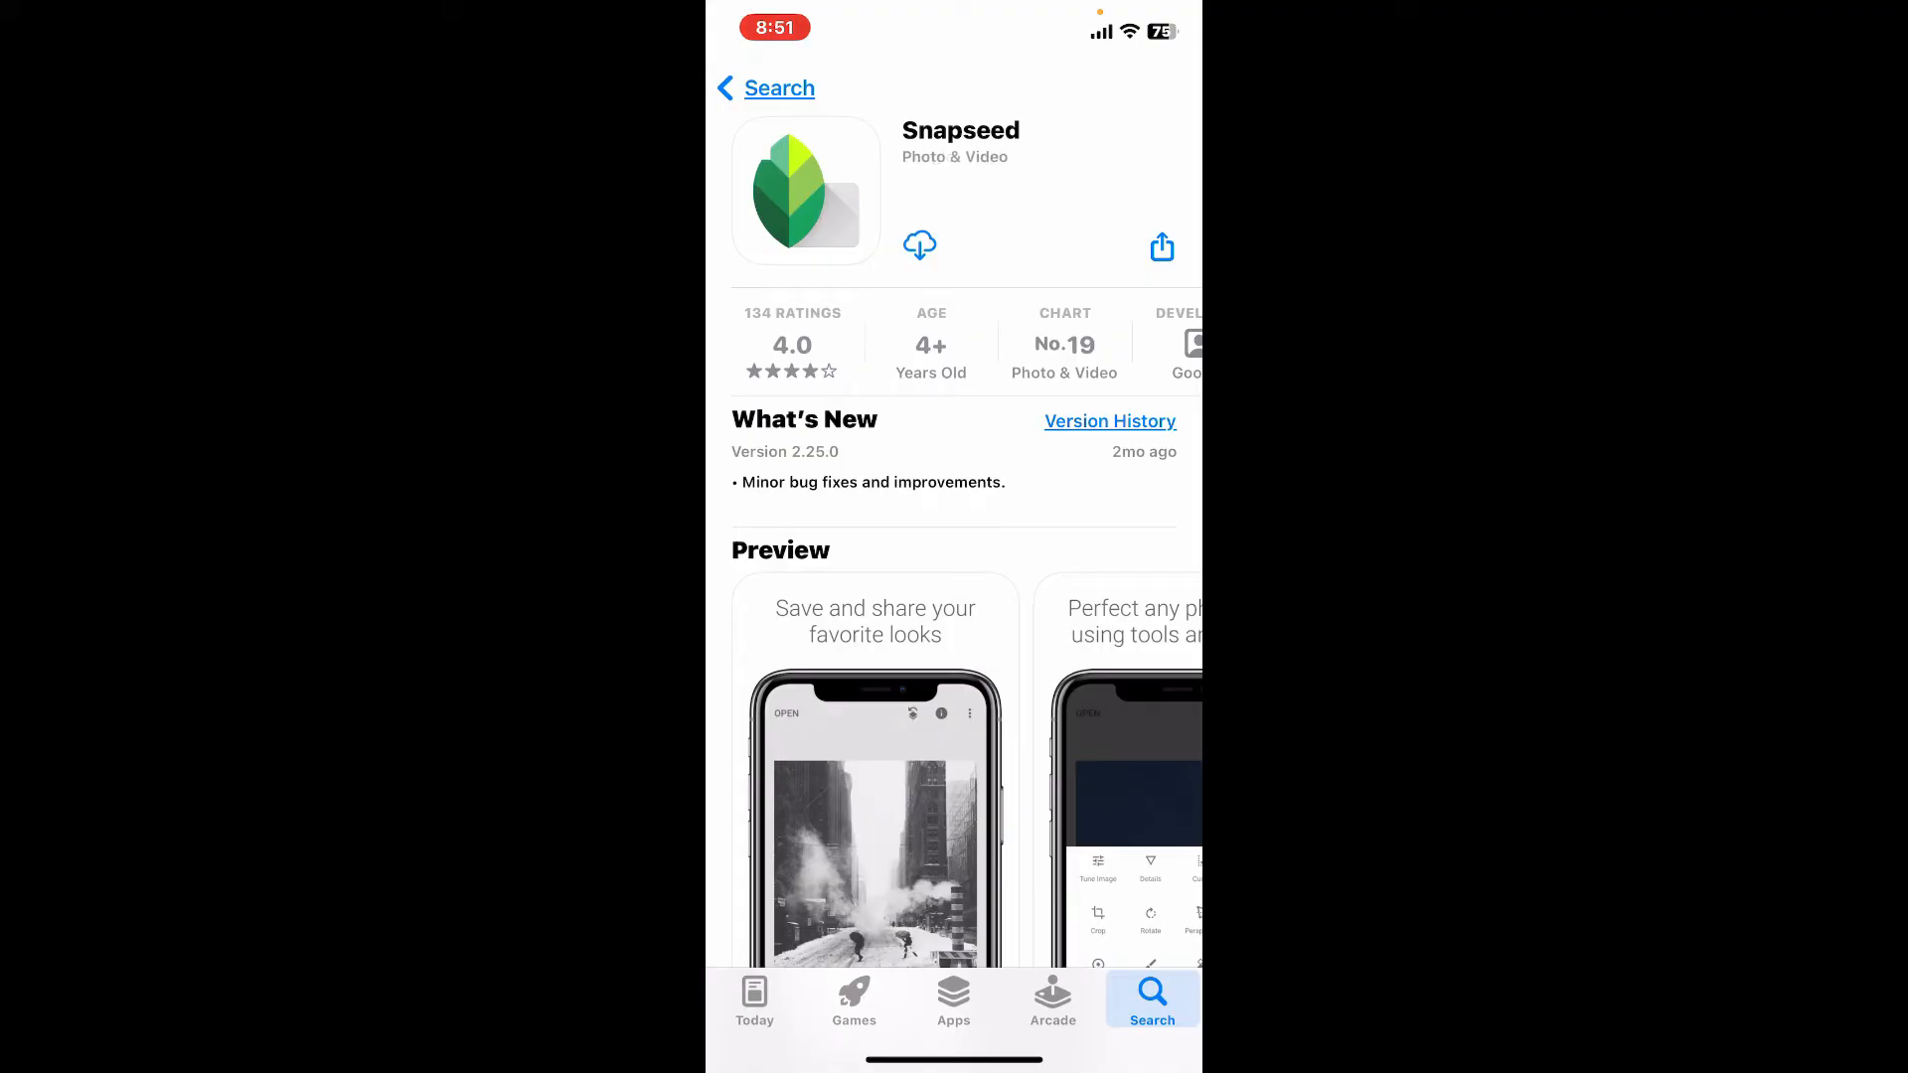
Tap Snapseed's cloud download icon so the progress indicator appears
{"action": "left_click", "coordinate": [919, 245]}
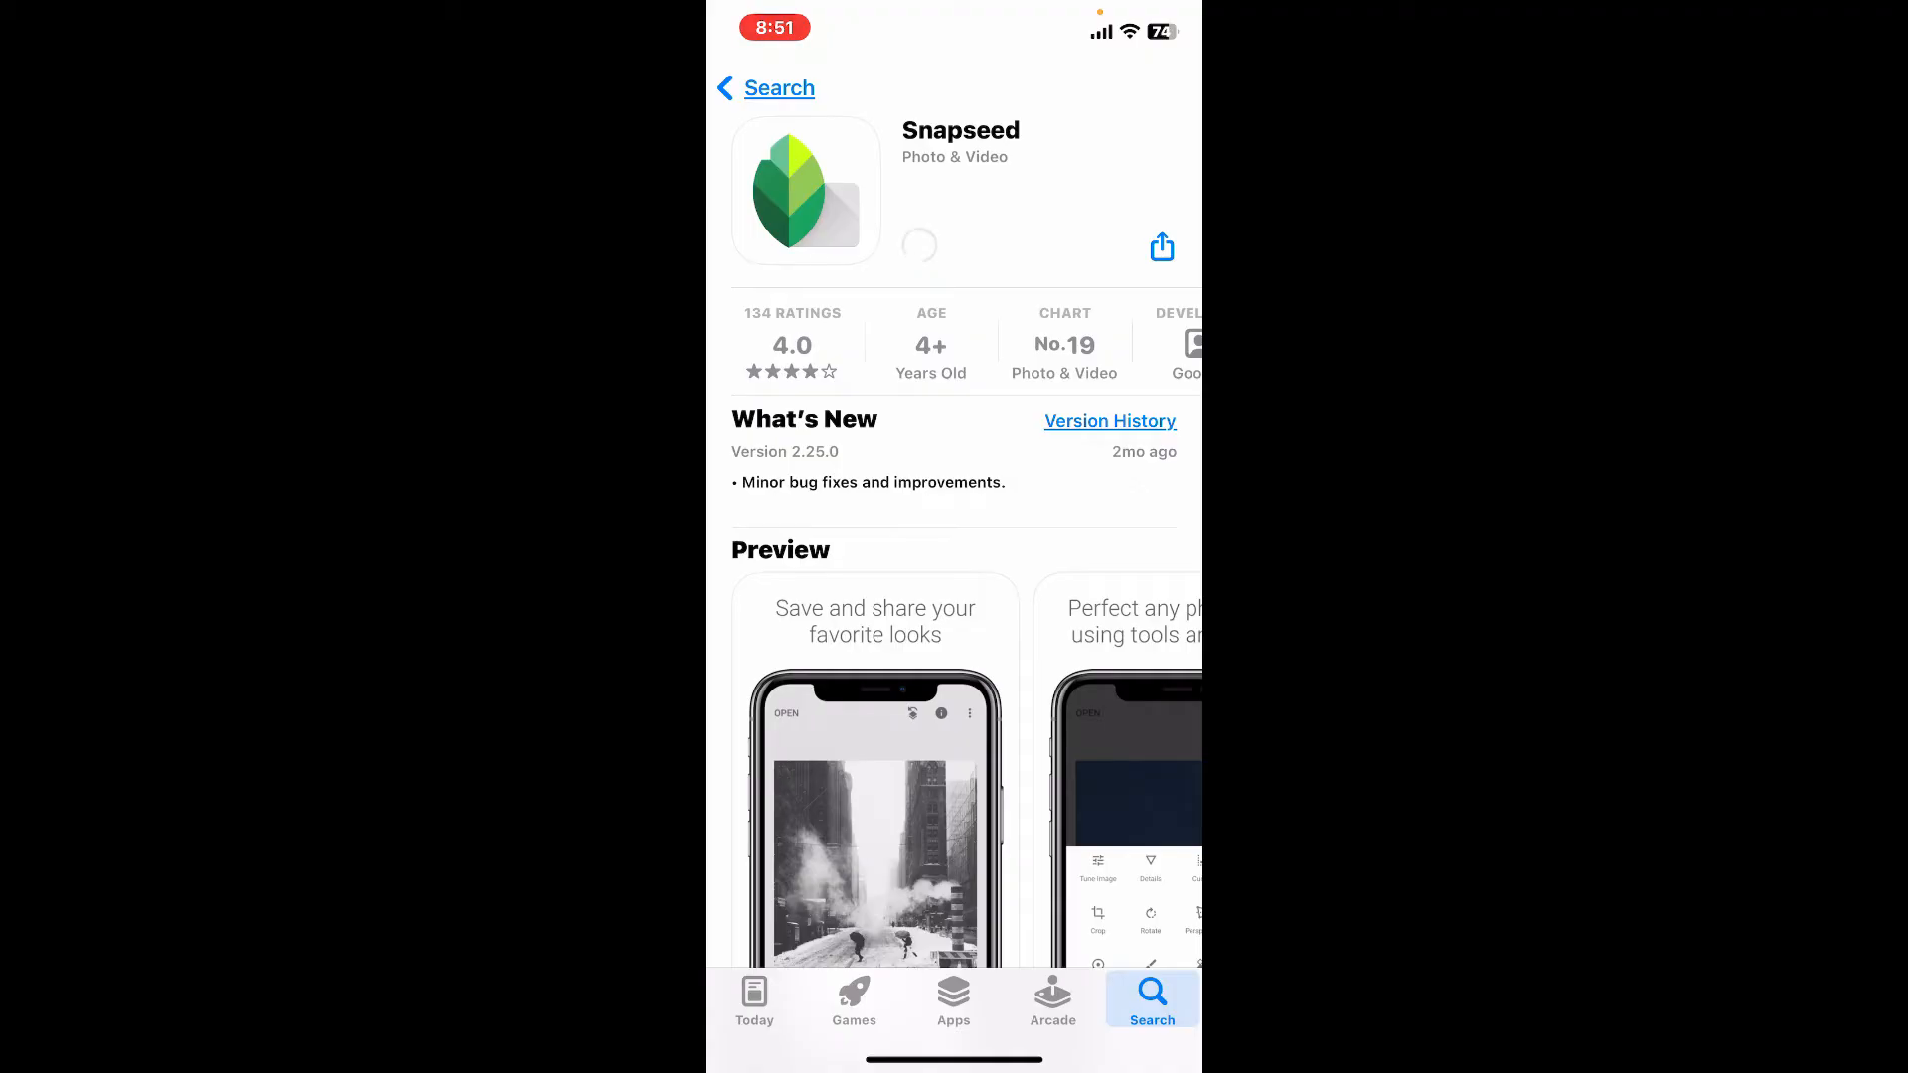
{"action": "left_click", "coordinate": [918, 246]}
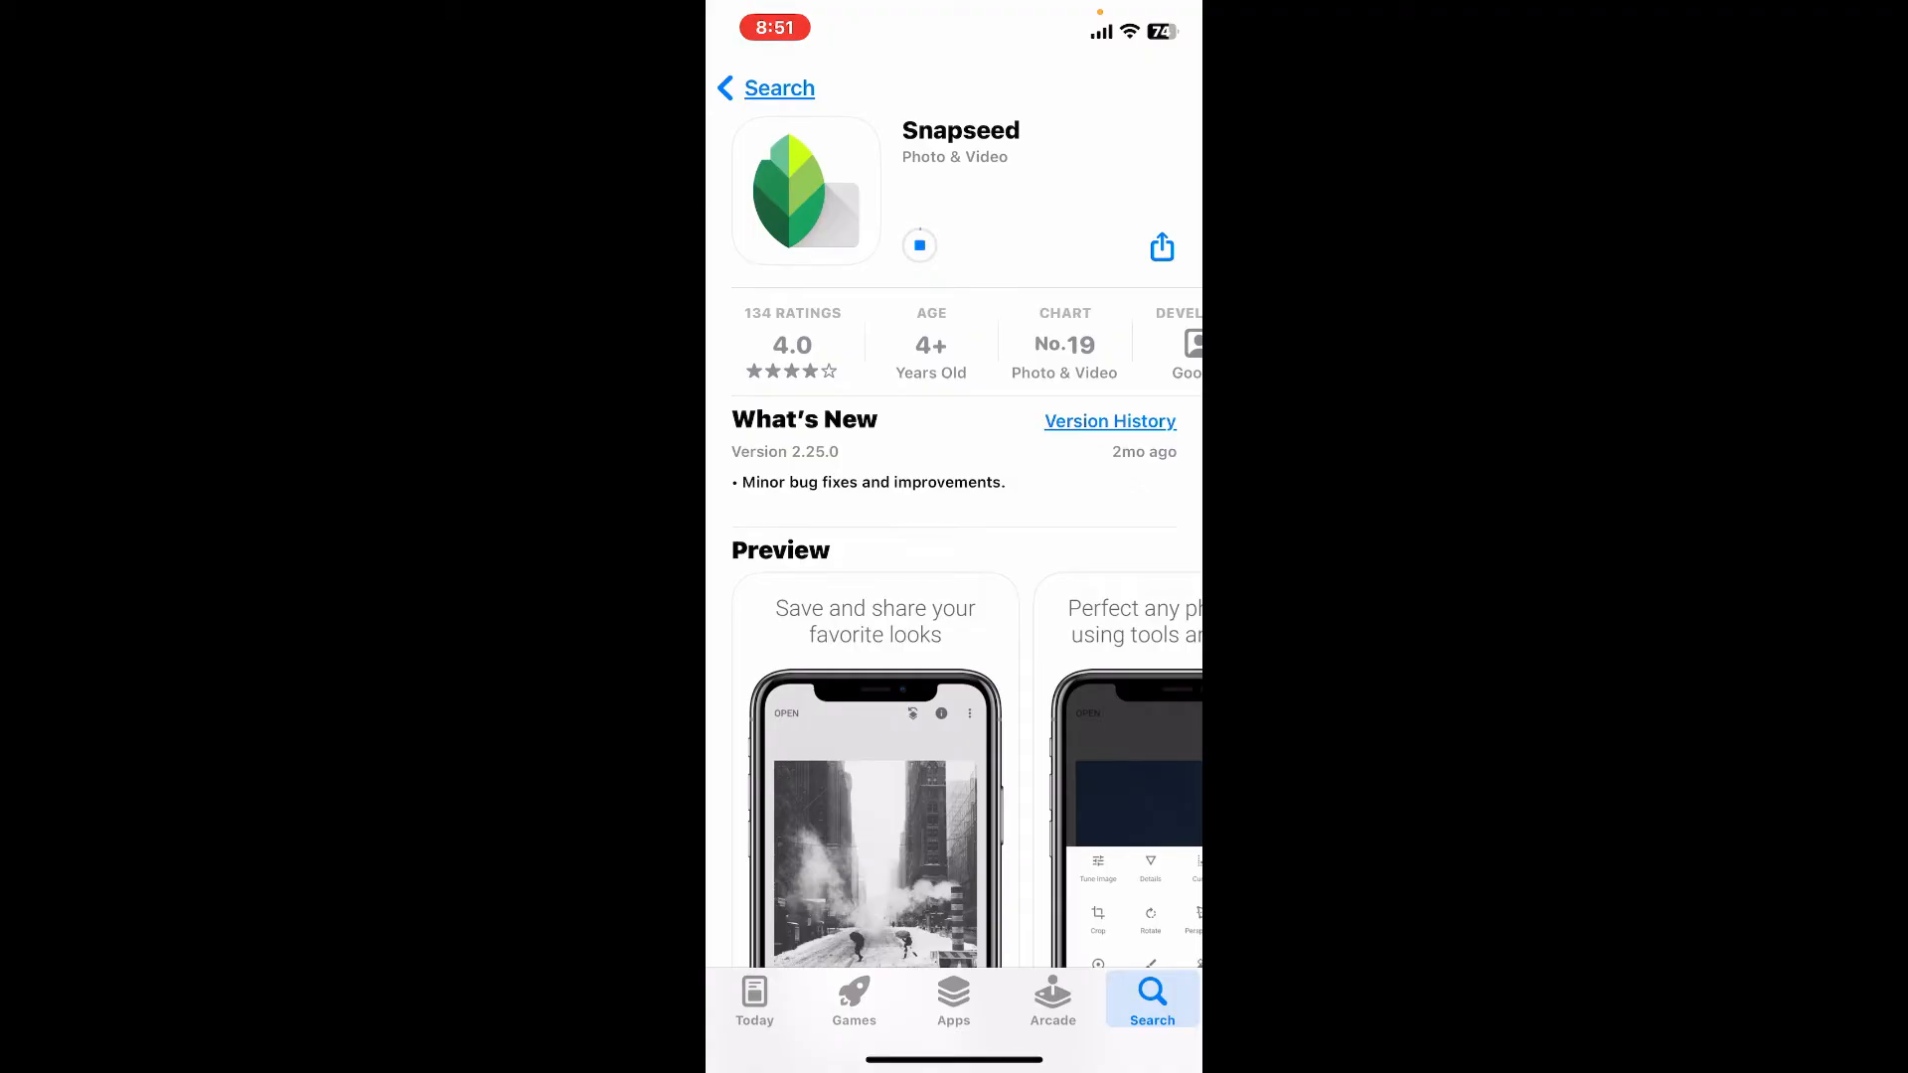